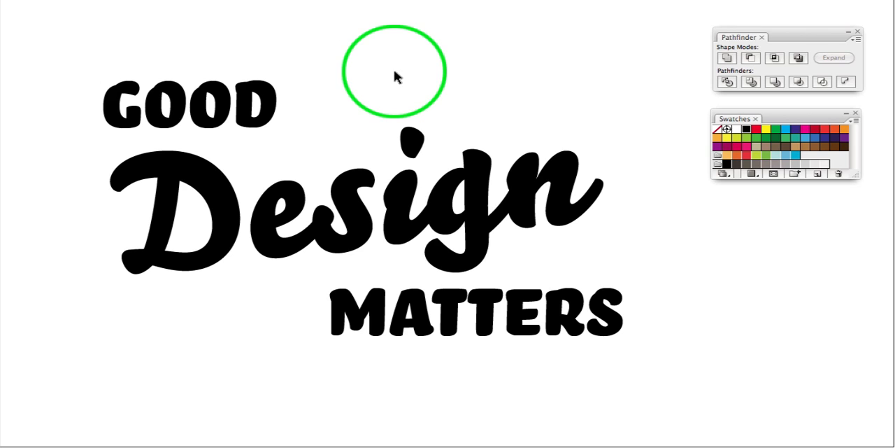
mouse_move(392, 81)
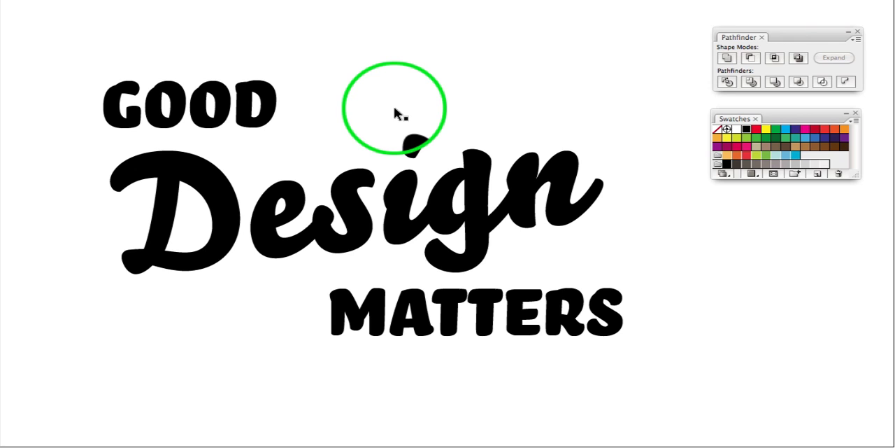
Convert the 'Design' text to outlines and unite the letter shapes into one path.
right_click(426, 217)
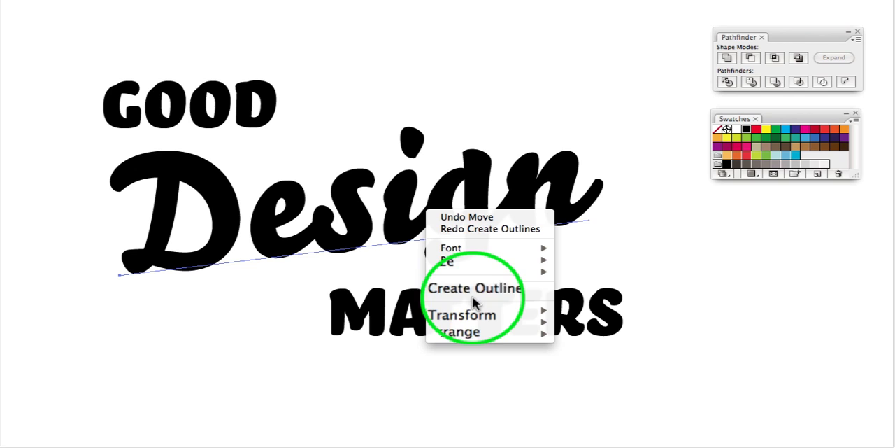
click(475, 287)
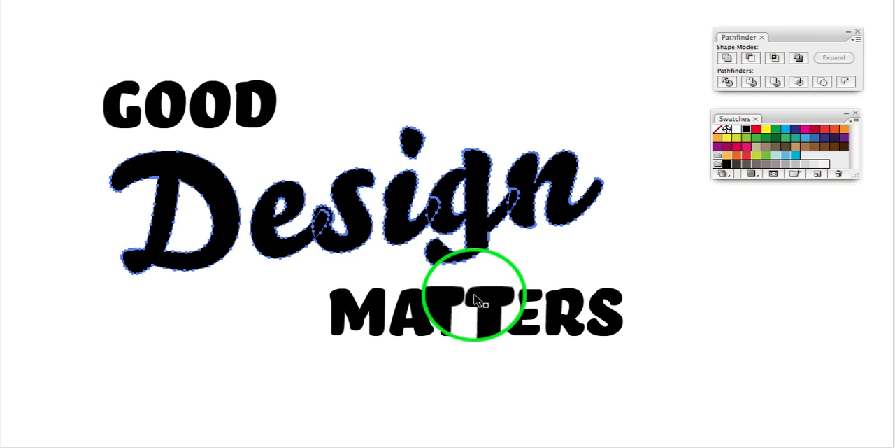
mouse_move(602, 273)
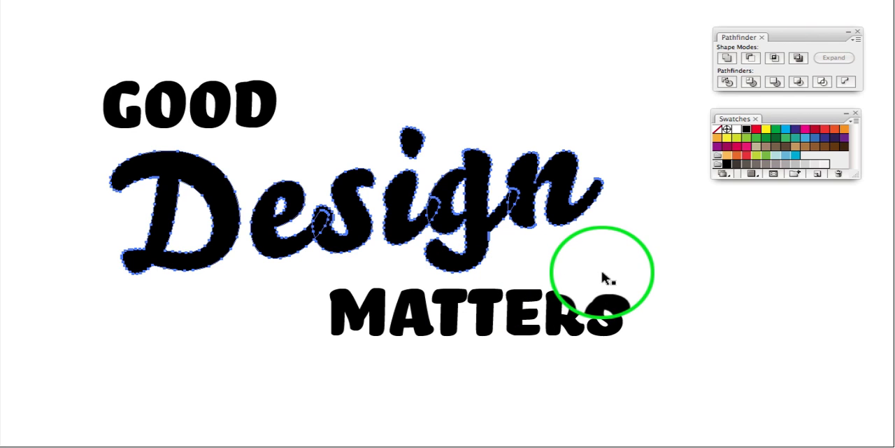
mouse_move(614, 263)
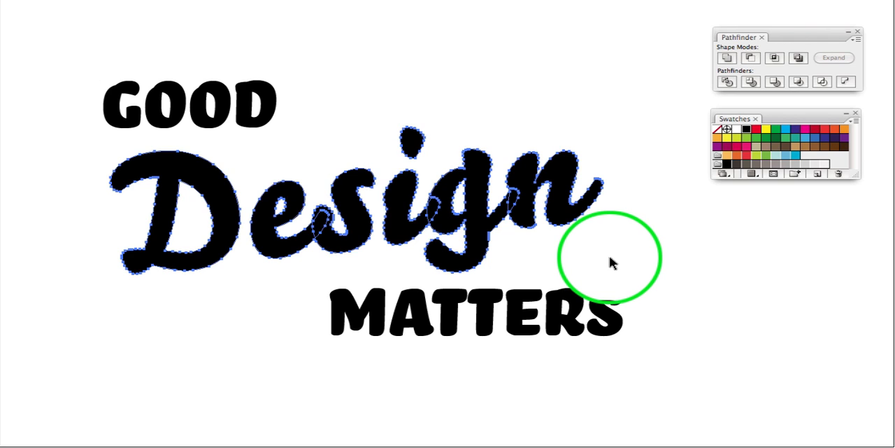
click(727, 57)
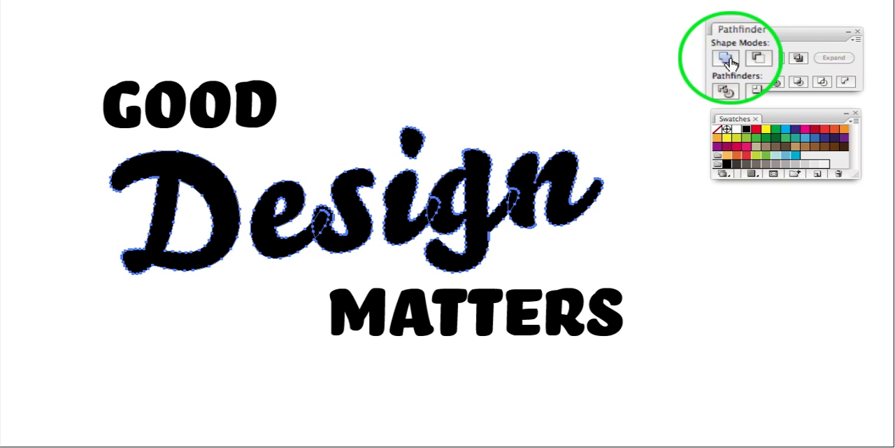
mouse_move(726, 58)
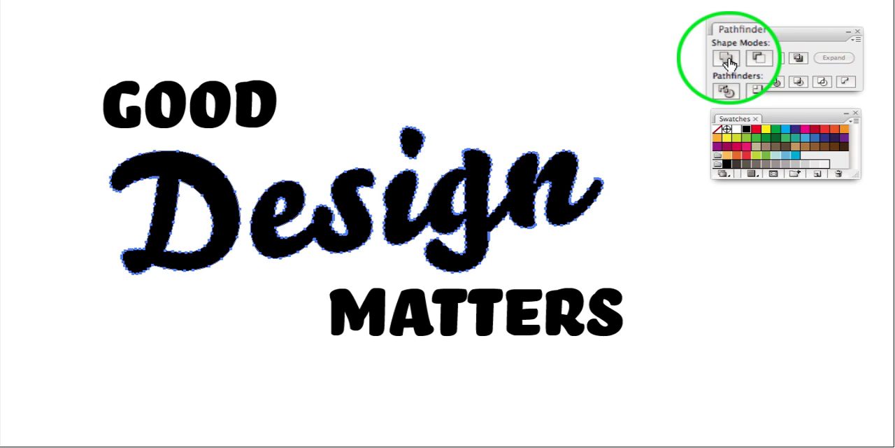
mouse_move(508, 112)
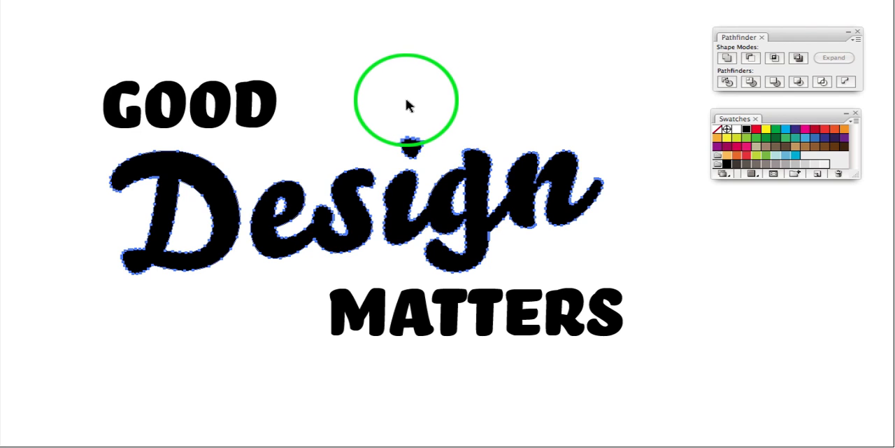
mouse_move(367, 40)
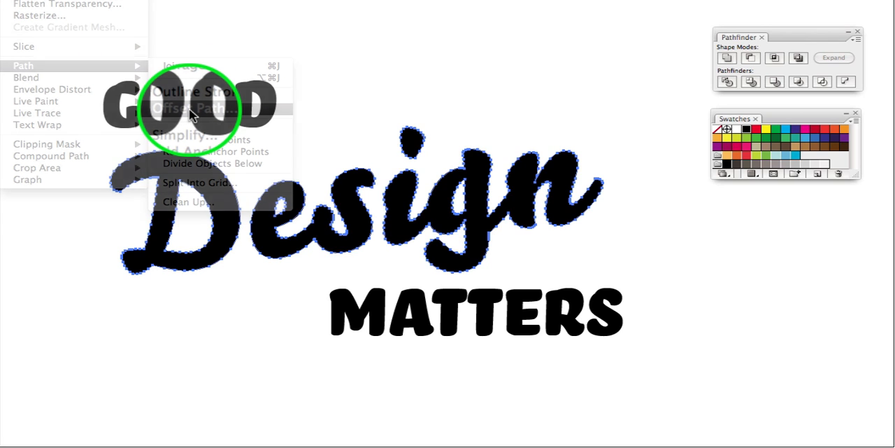
Offset Path by -5 px to create an inset copy inside the merged 'Design' shape.
click(197, 108)
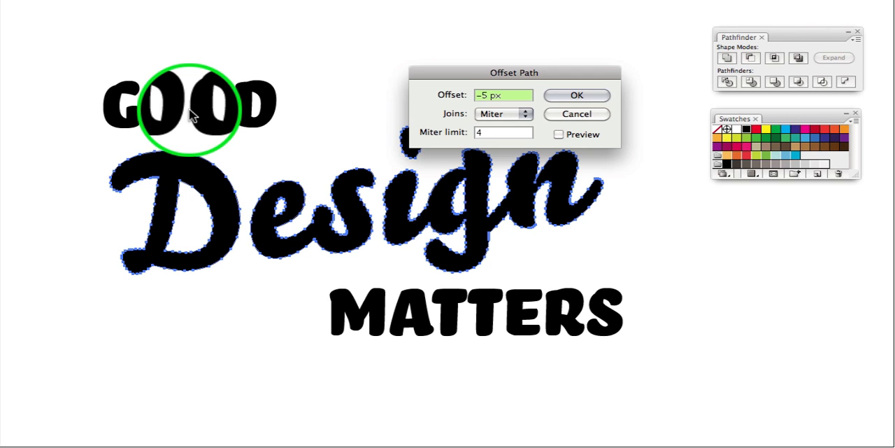
click(576, 95)
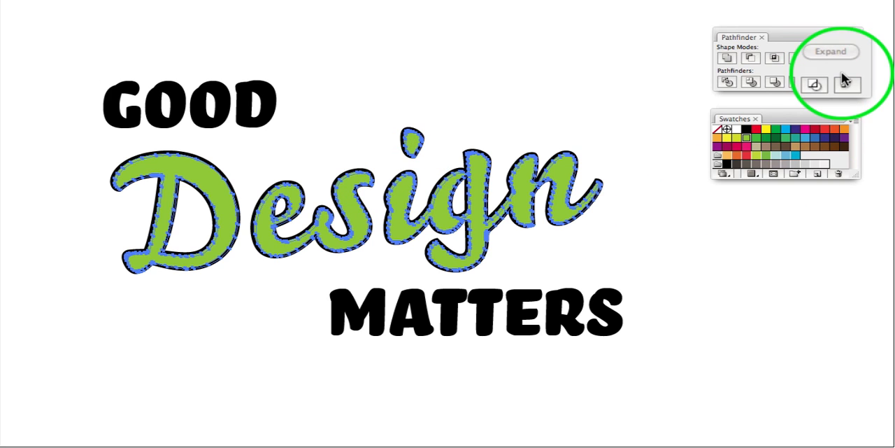
mouse_move(847, 84)
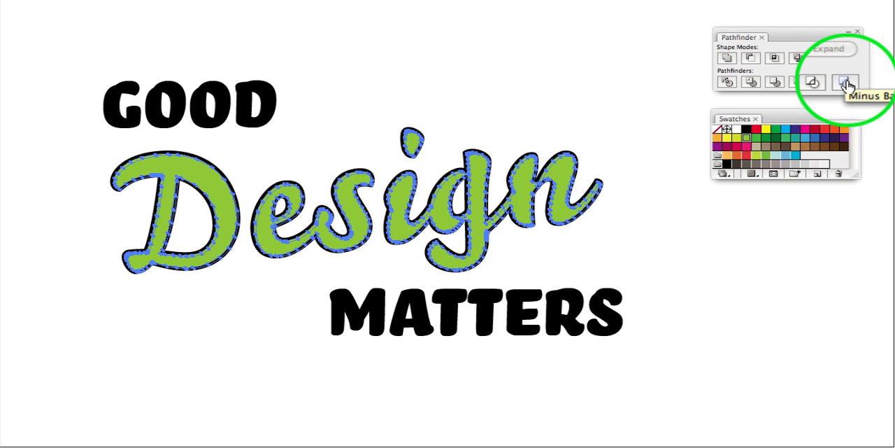
Minus Back the inset copy to leave a thin highlight line inside the green lettering.
click(846, 82)
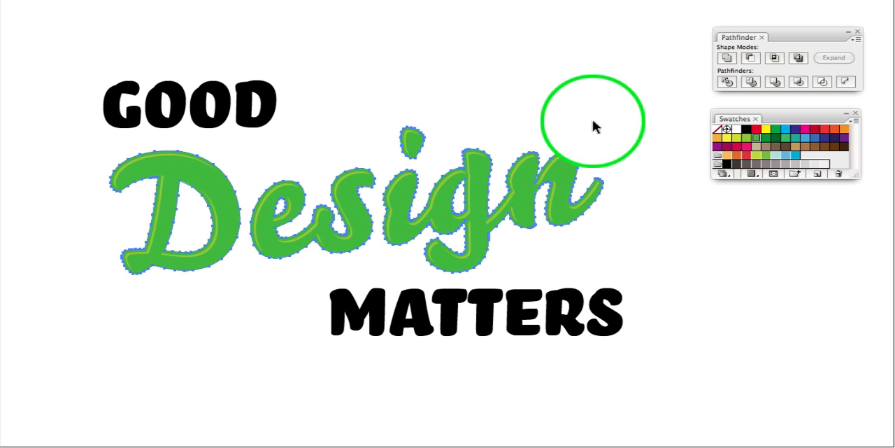
mouse_move(818, 143)
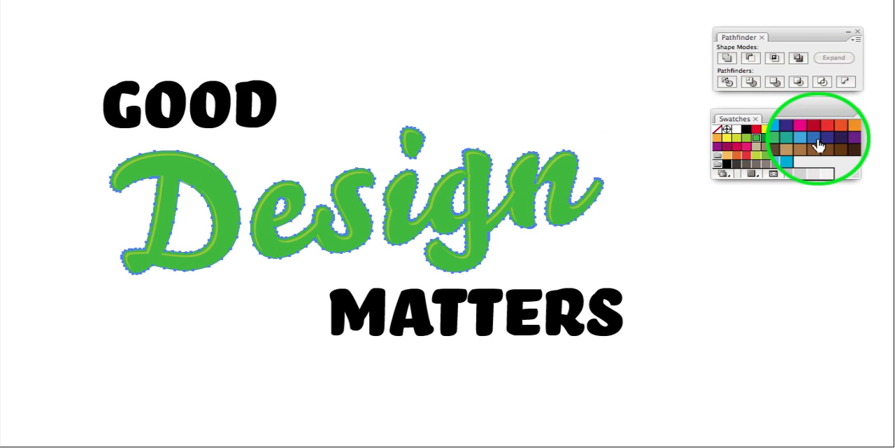
Fill the 'Design' lettering and its highlight with a blue swatch.
click(787, 128)
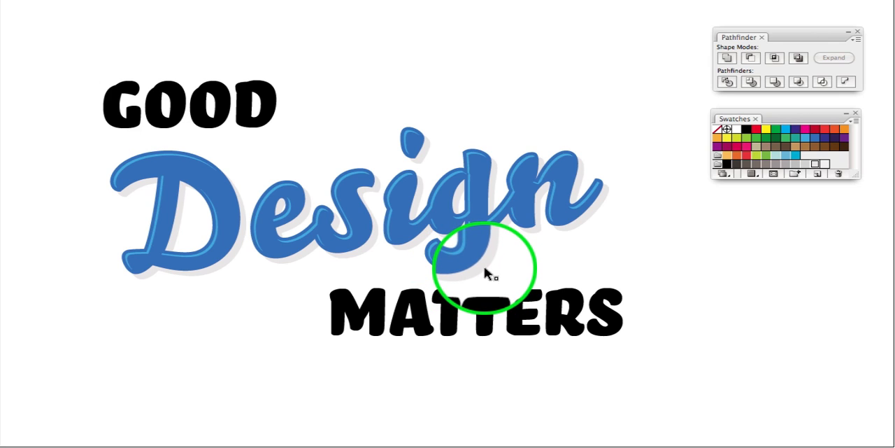
Recolour the offset shadow behind 'Design' and deselect on empty canvas.
click(486, 273)
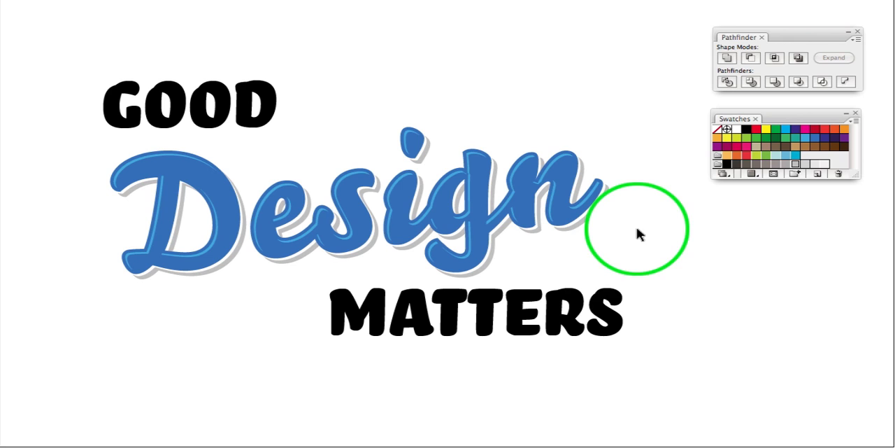
click(574, 235)
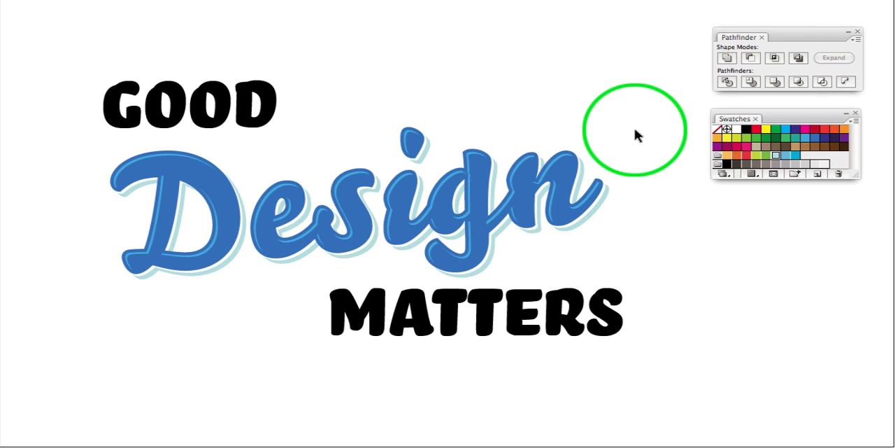
mouse_move(628, 114)
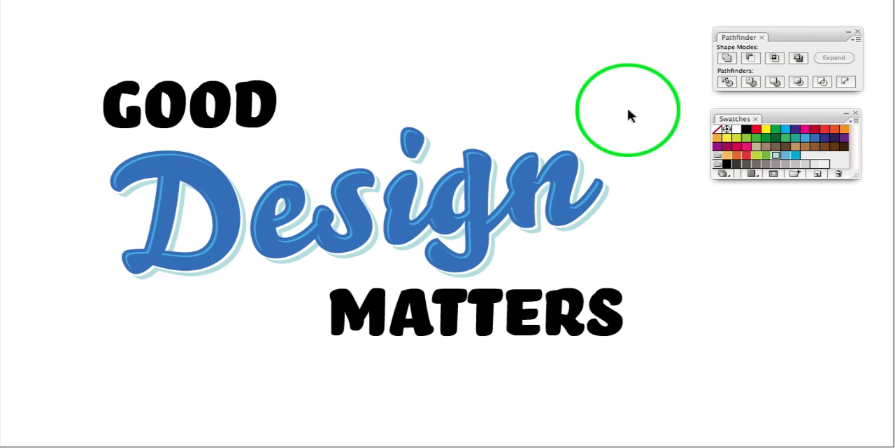